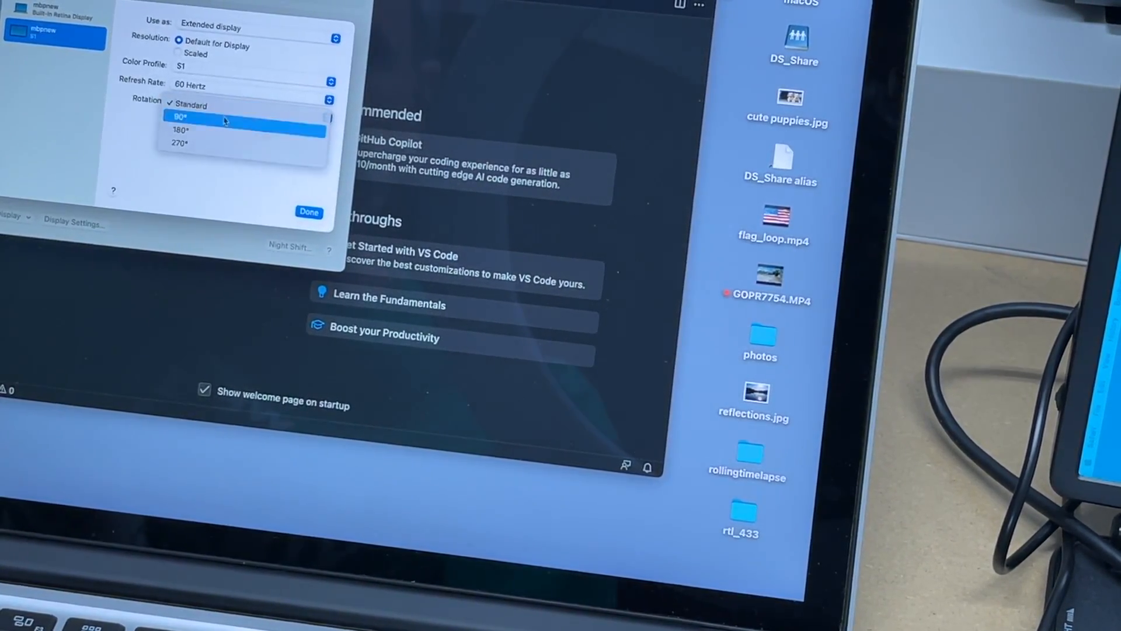
- Set the external display's rotation to 90°, bringing up the confirm-or-revert prompt
left_click(181, 117)
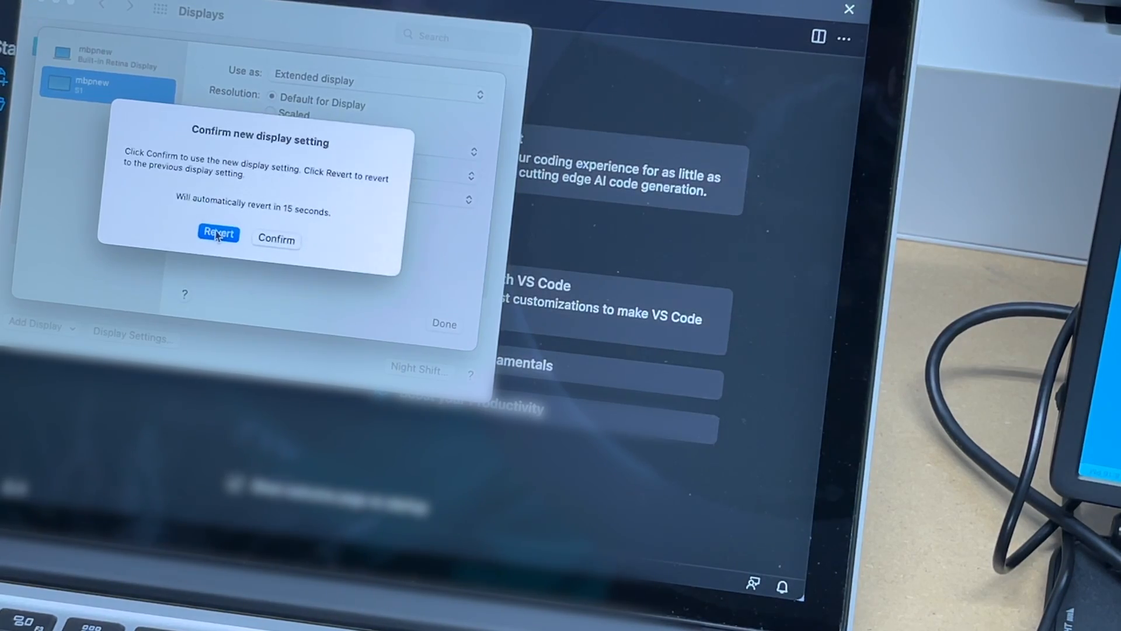